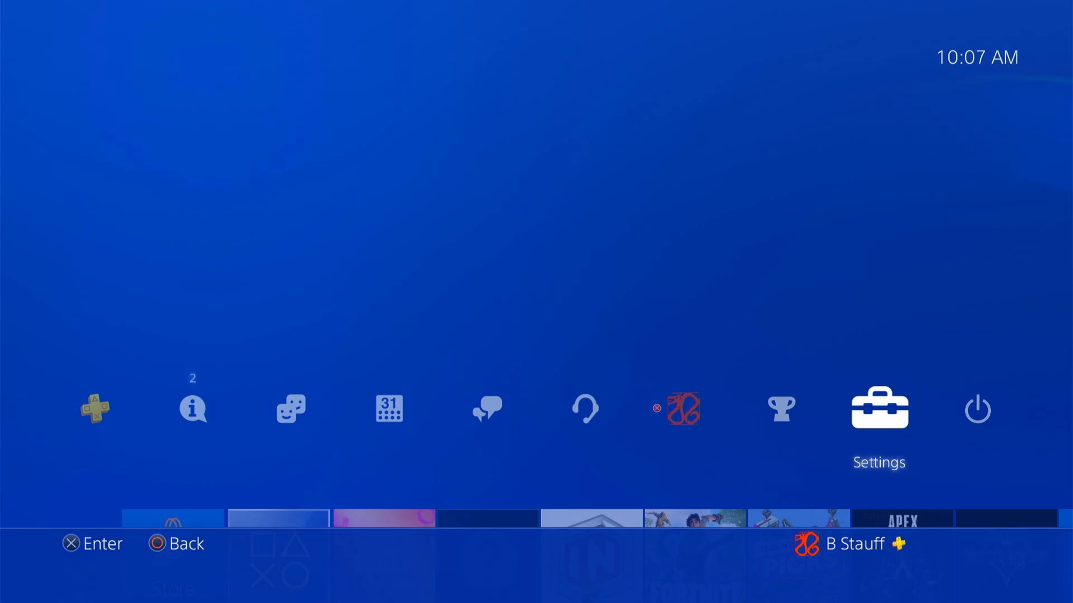
# Step: Reach the System Storage overview through Settings, showing 311.4 GB used by applications and 85.31 GB free
pyautogui.click(879, 409)
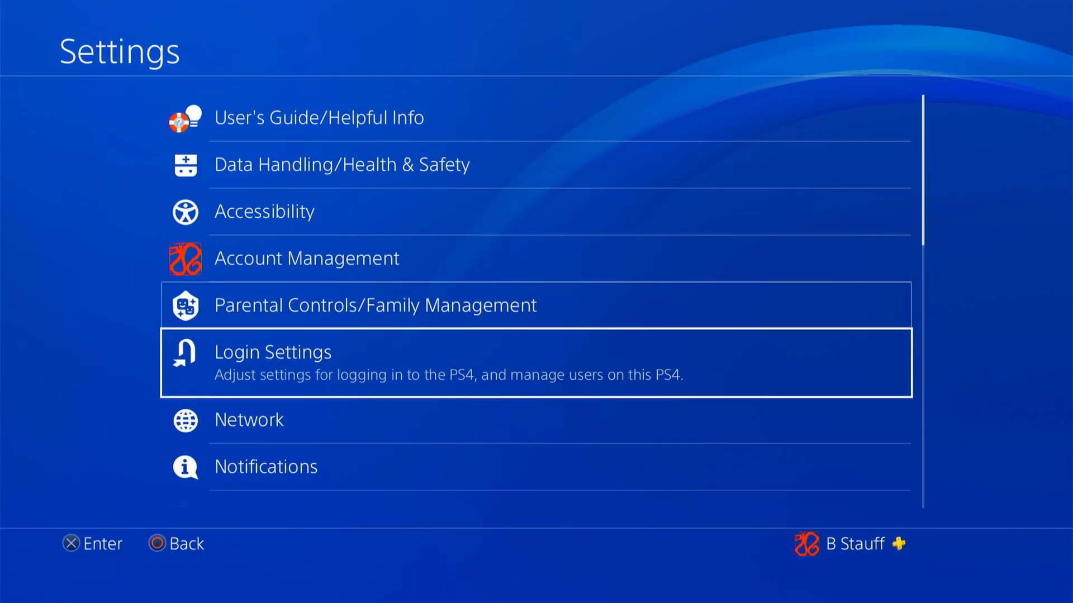
pyautogui.scroll(-3)
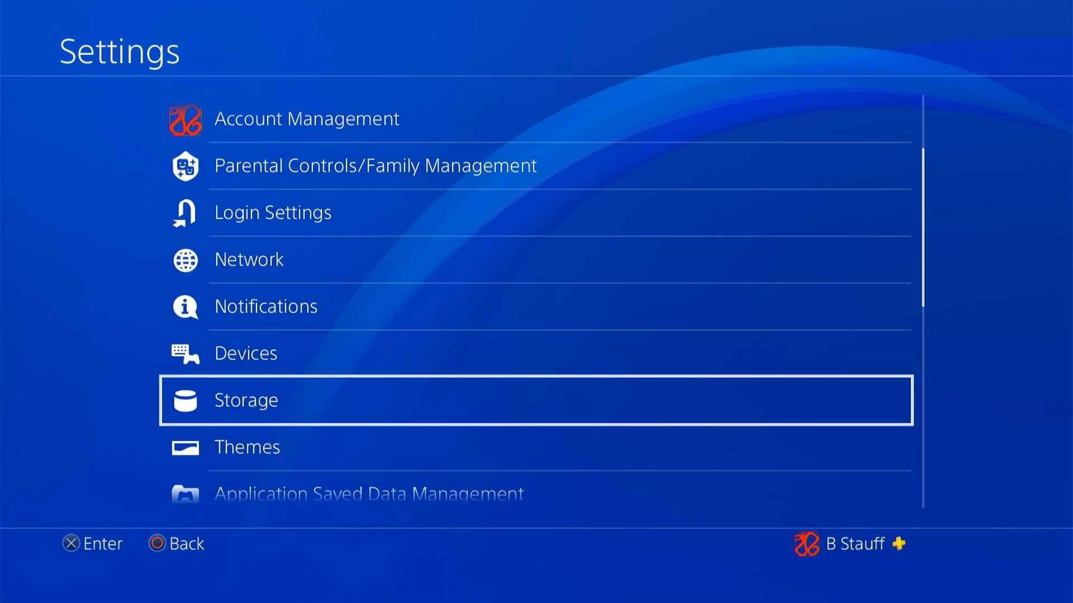
pyautogui.click(244, 400)
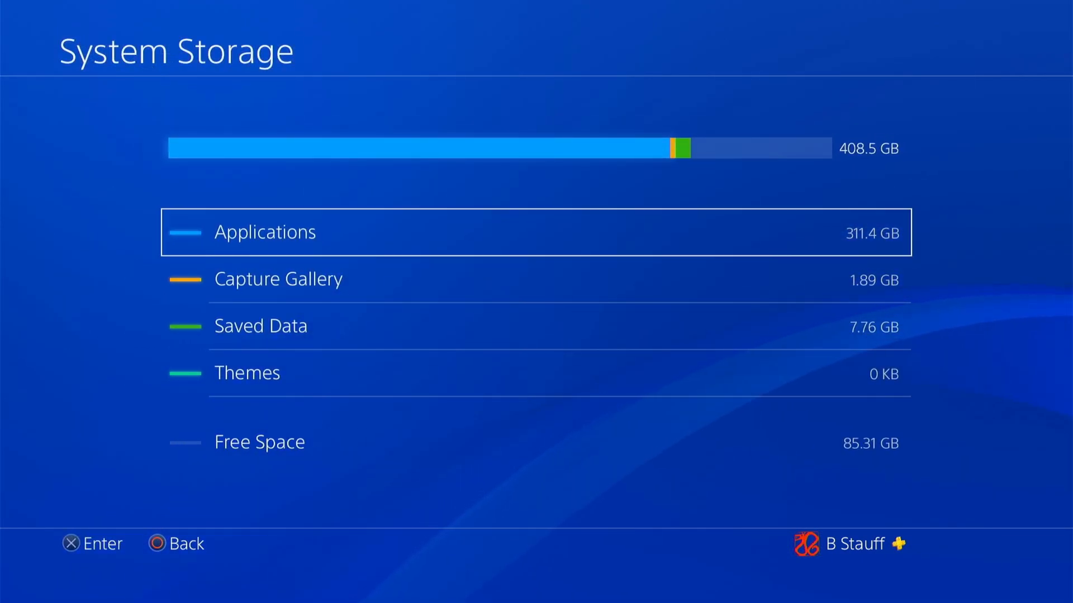
# Step: View the installed applications list by size and bring up its options menu with Delete and Sort by
pyautogui.click(263, 232)
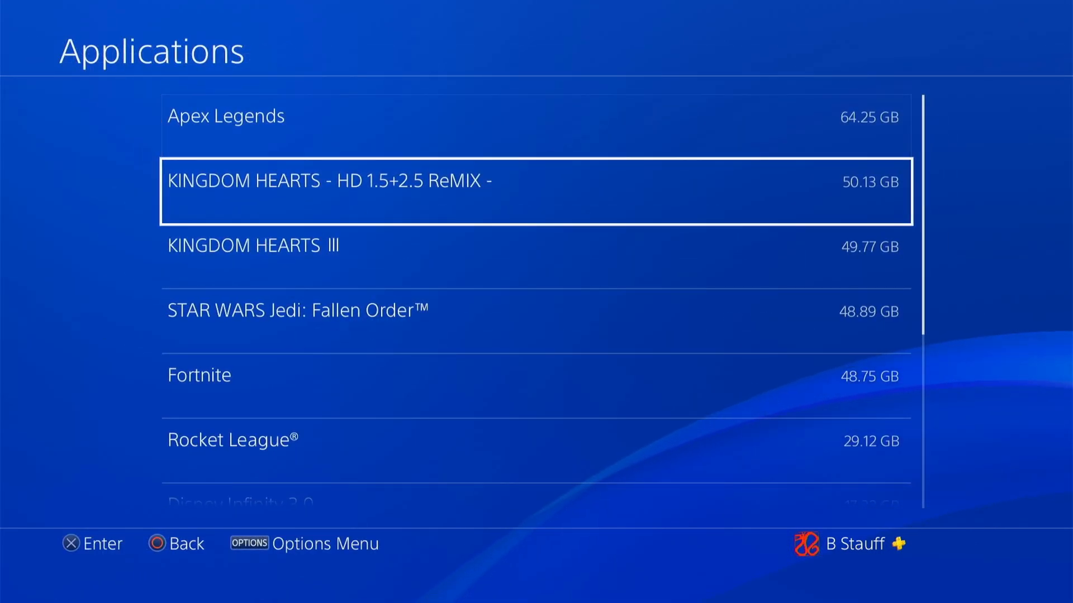
pyautogui.press('down')
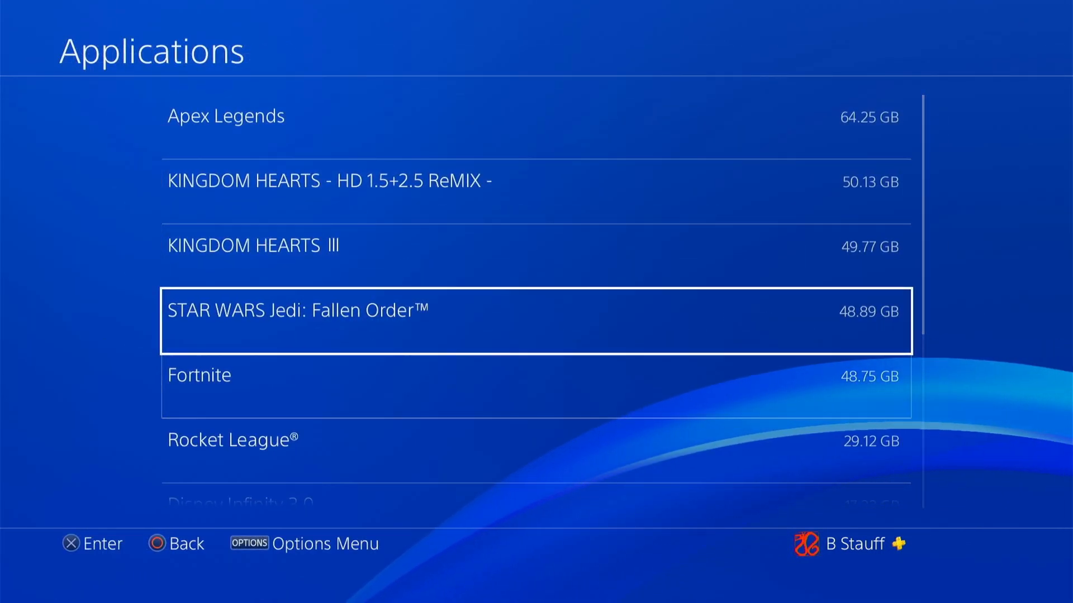
pyautogui.press('up')
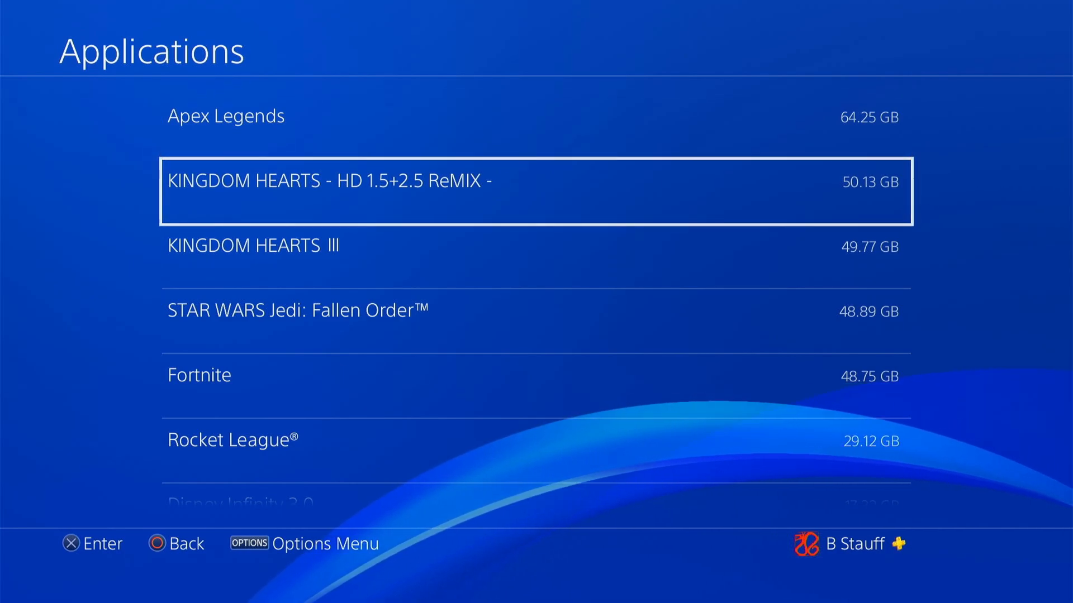
pyautogui.press('Up')
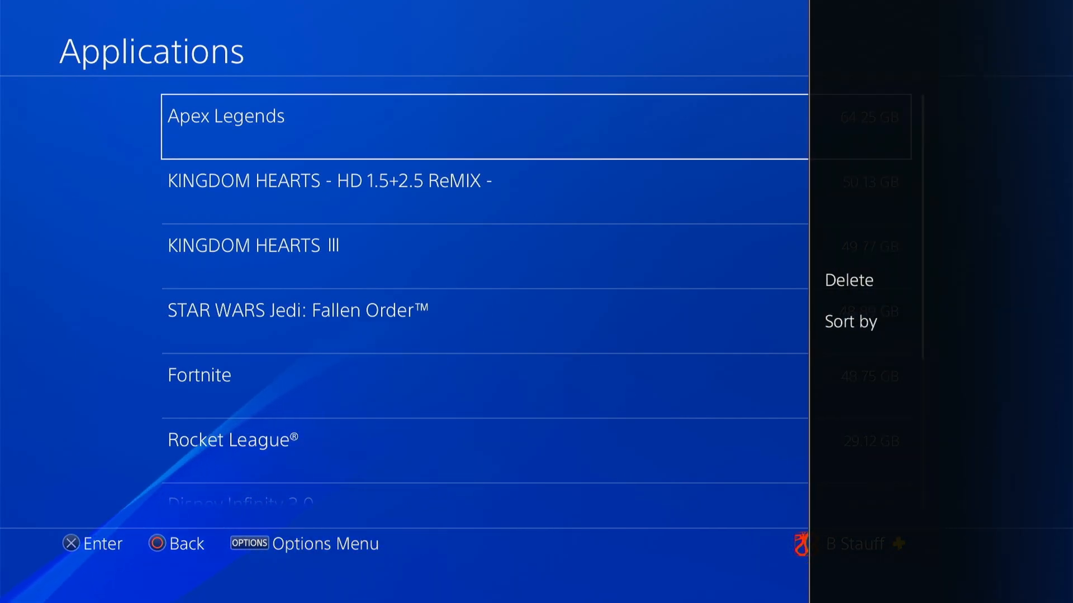
# Step: Enter multi-select delete mode, tick Black Friday and delete the selected application
pyautogui.click(847, 280)
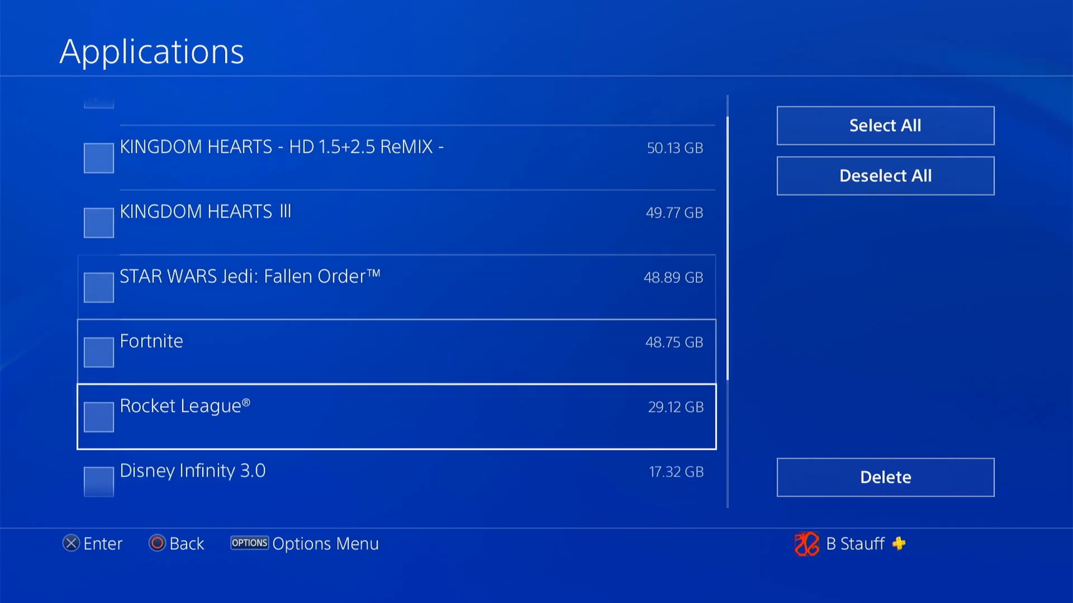
pyautogui.scroll(-3)
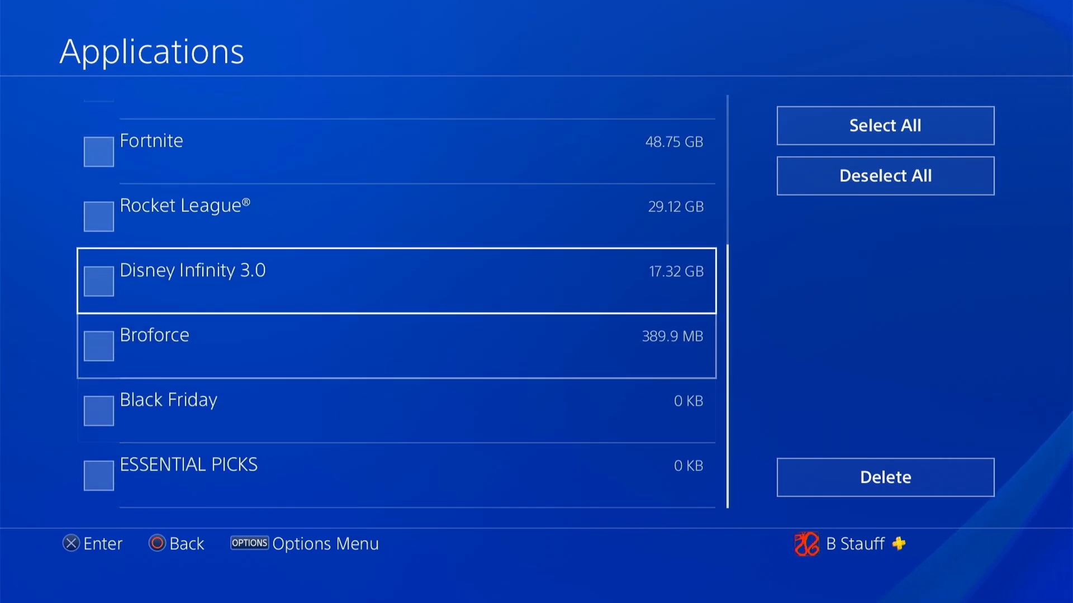
pyautogui.click(99, 410)
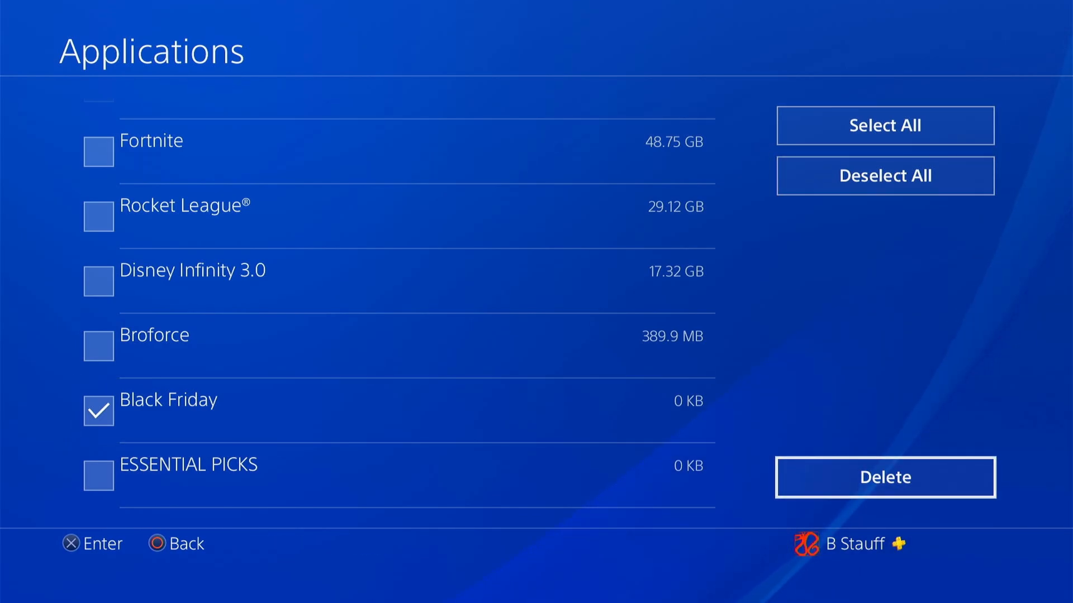
pyautogui.click(884, 477)
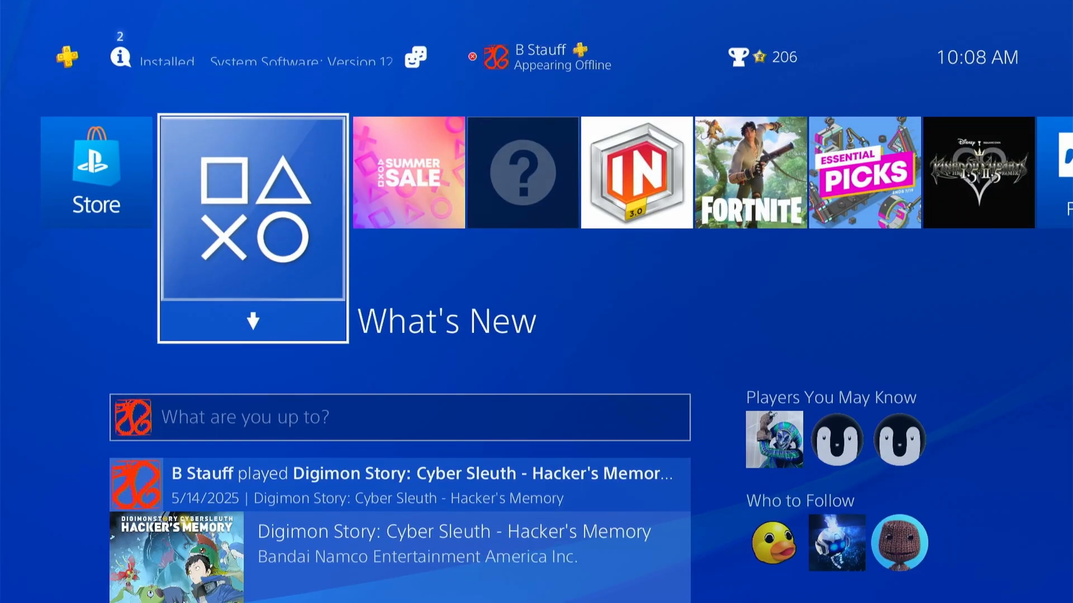
# Step: Delete STAR WARS Jedi: Fallen Order from the home screen via its options menu and confirm
pyautogui.hscroll(3)
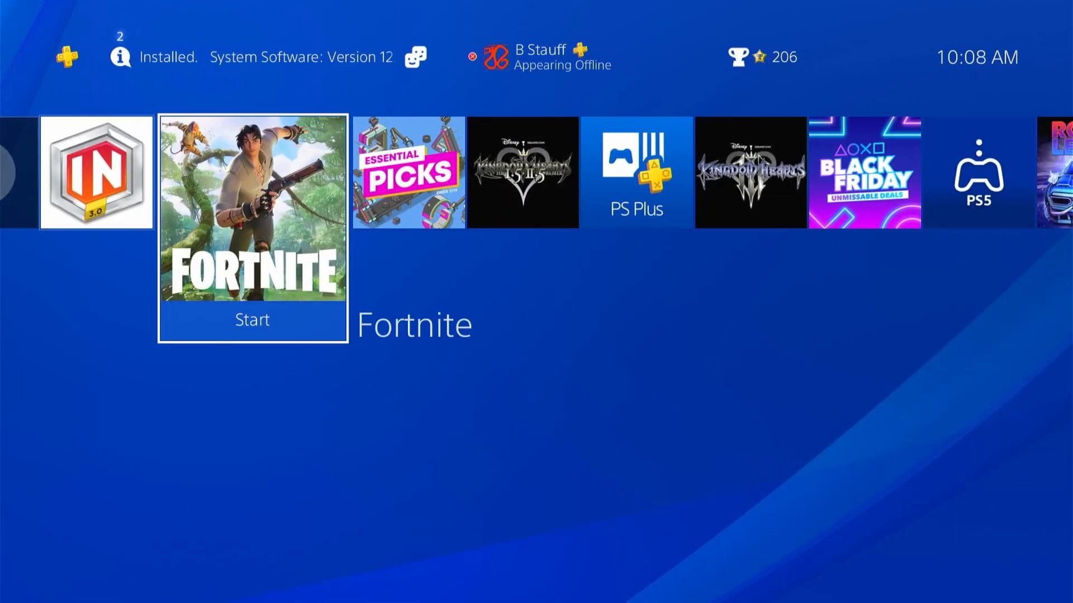
pyautogui.hscroll(3)
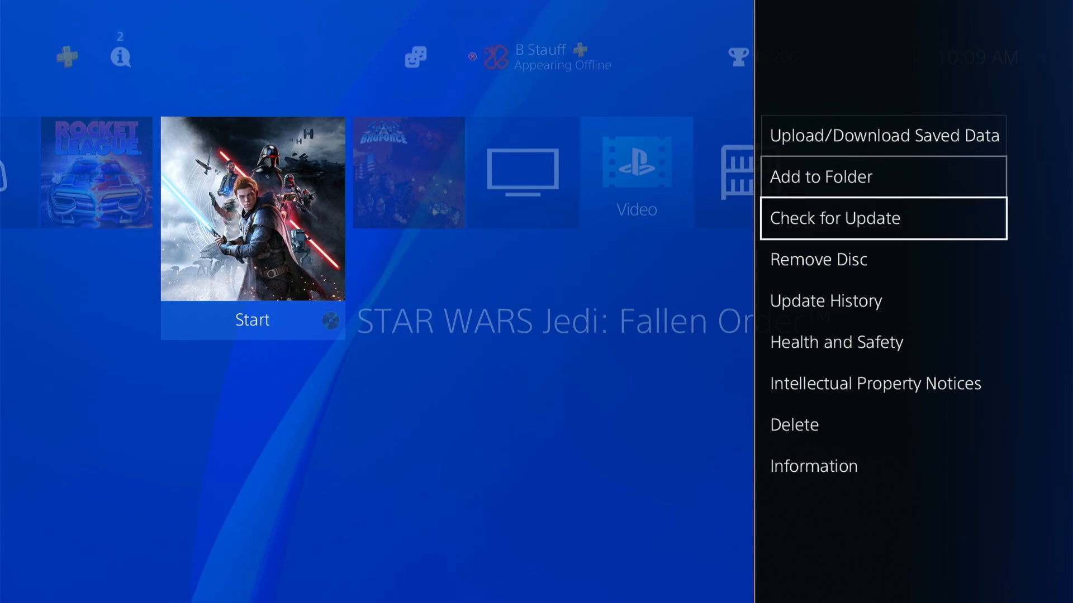
pyautogui.click(795, 425)
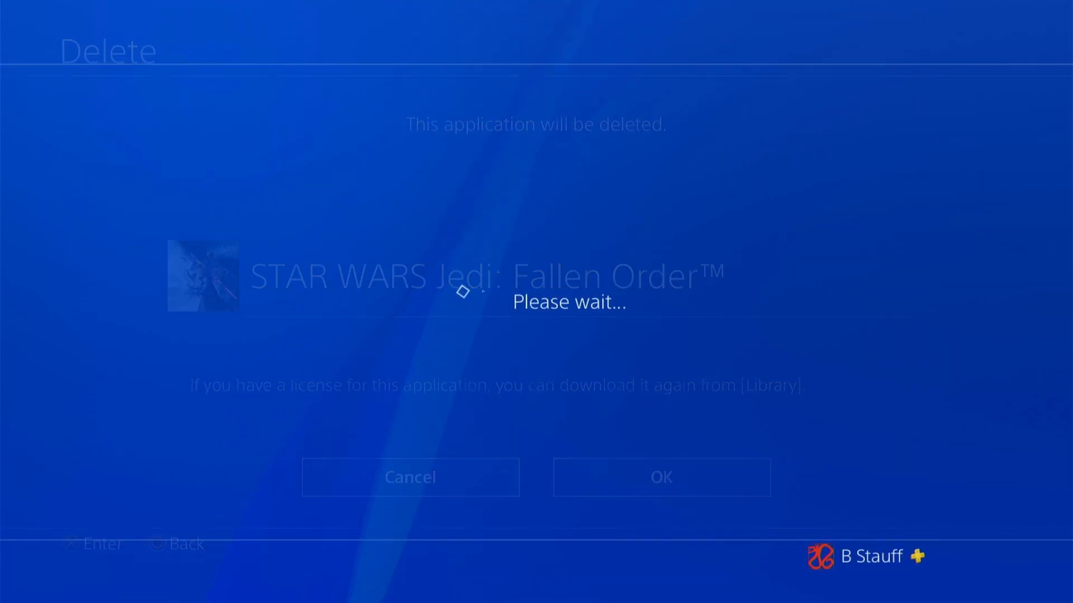